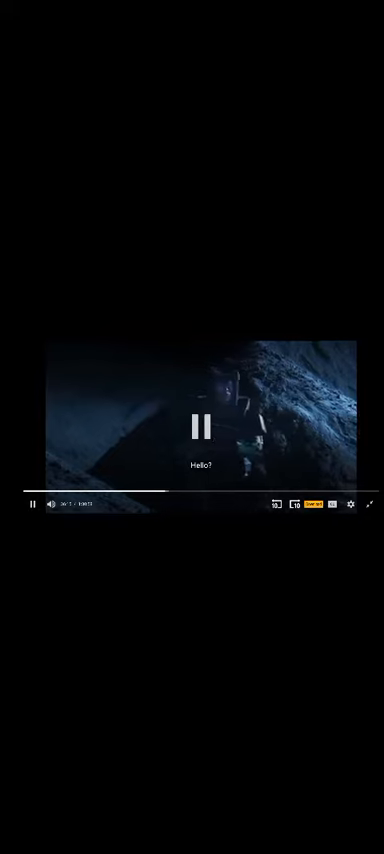
Pause the movie on the dark cave scene and let it buffer
click(199, 424)
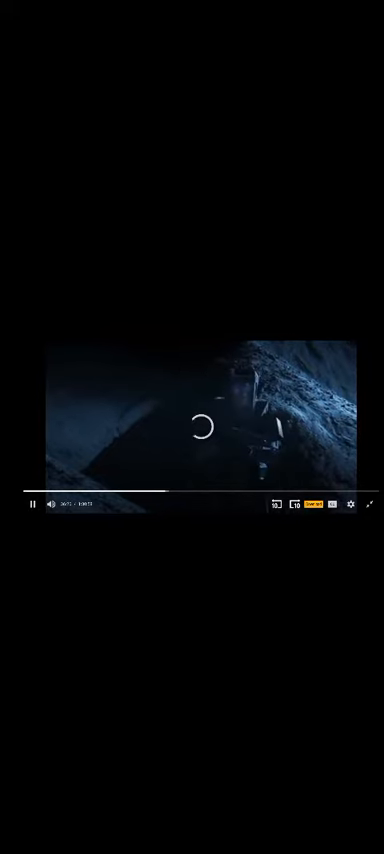